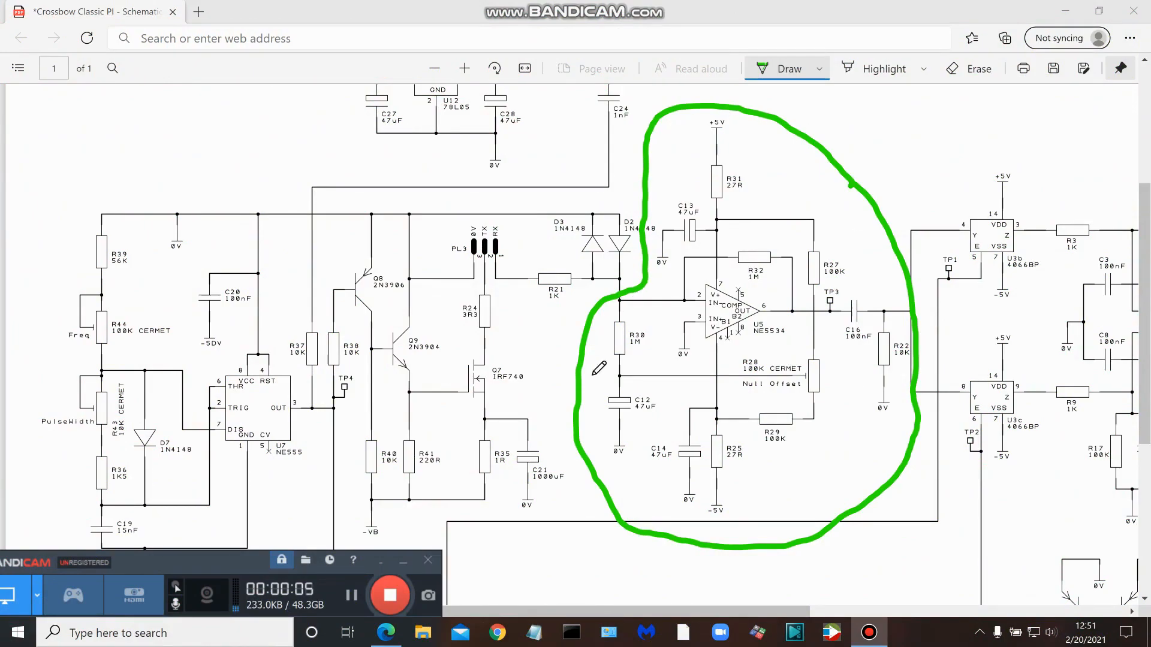
mouse_move(835, 159)
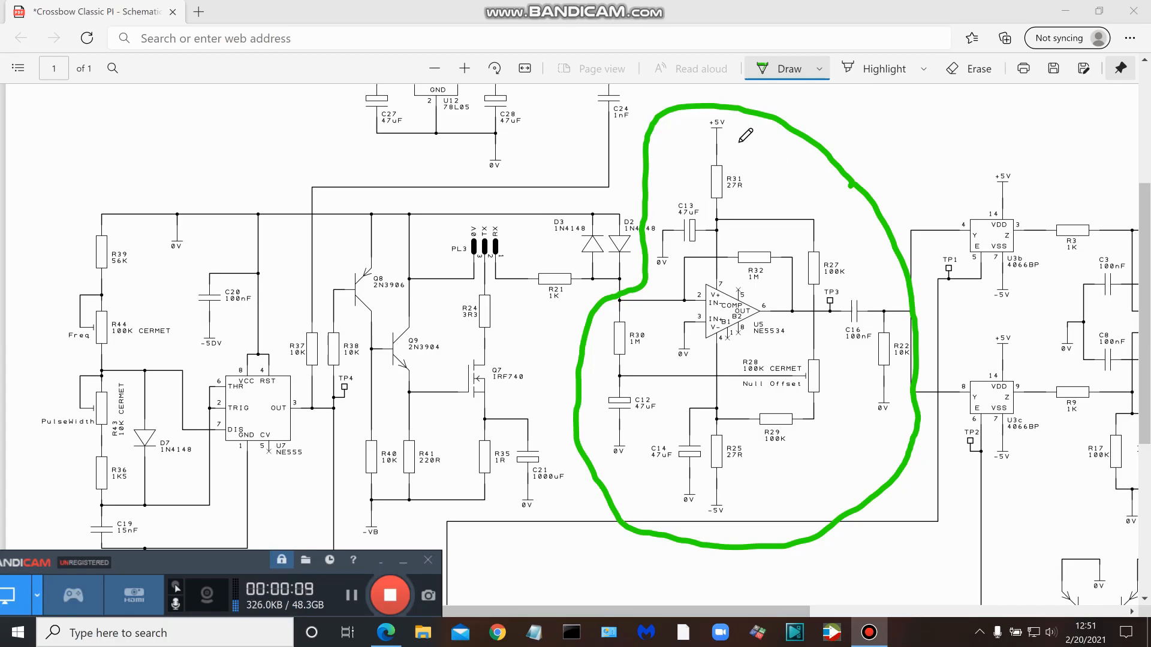
mouse_move(636, 393)
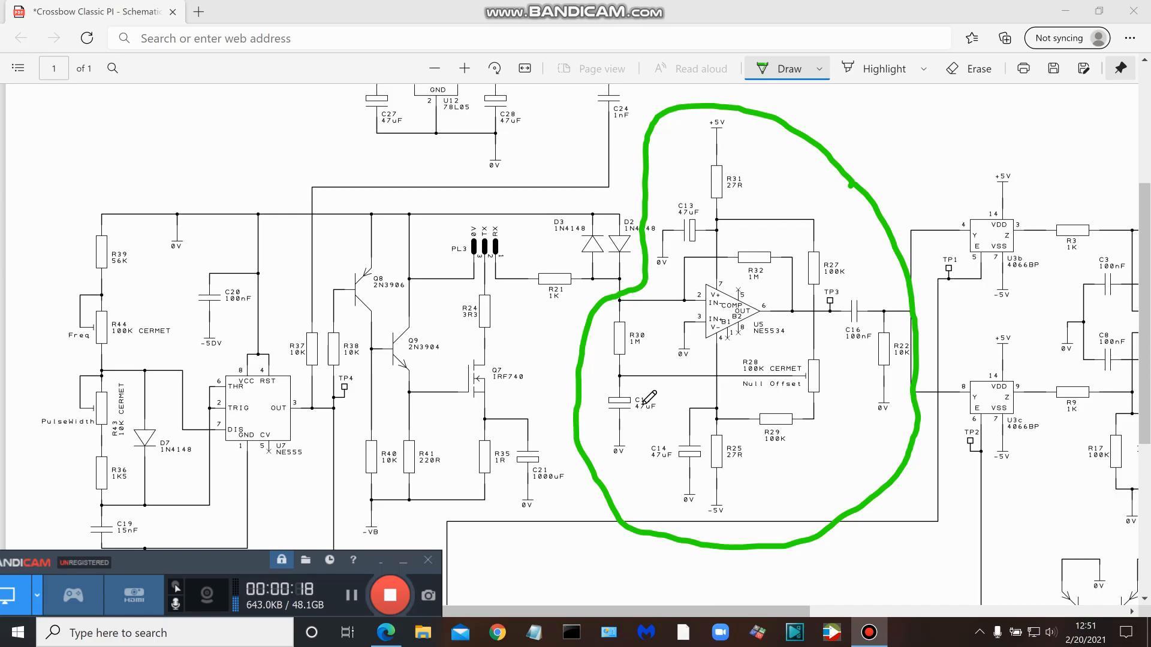
mouse_move(803, 308)
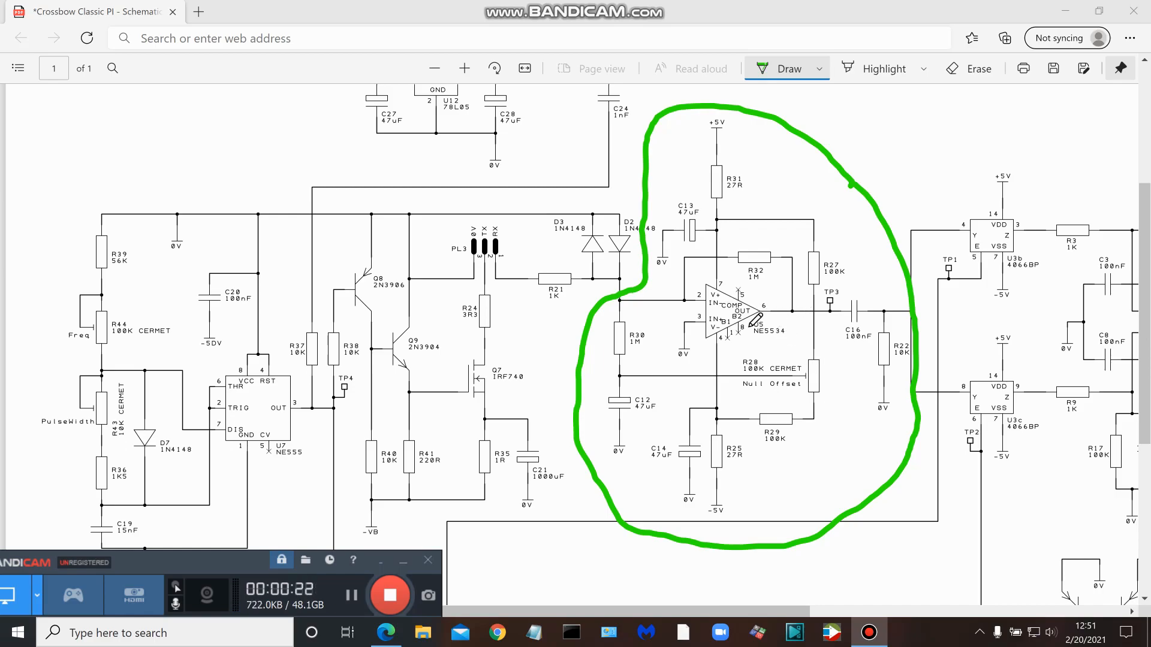
mouse_move(818, 402)
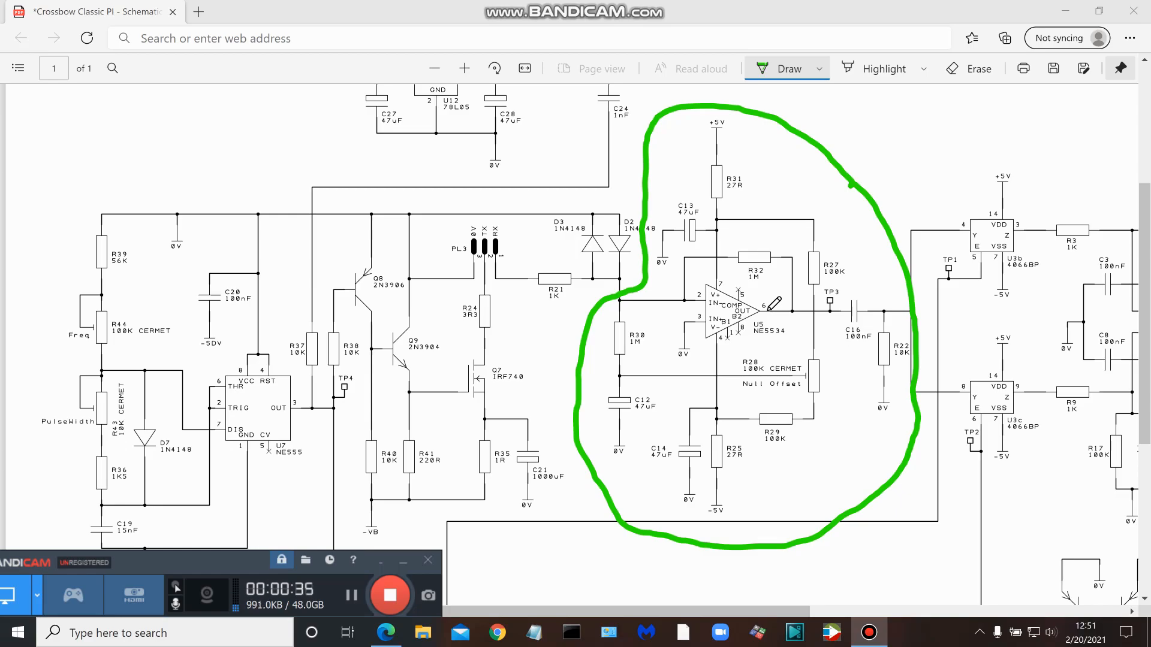
mouse_move(804, 388)
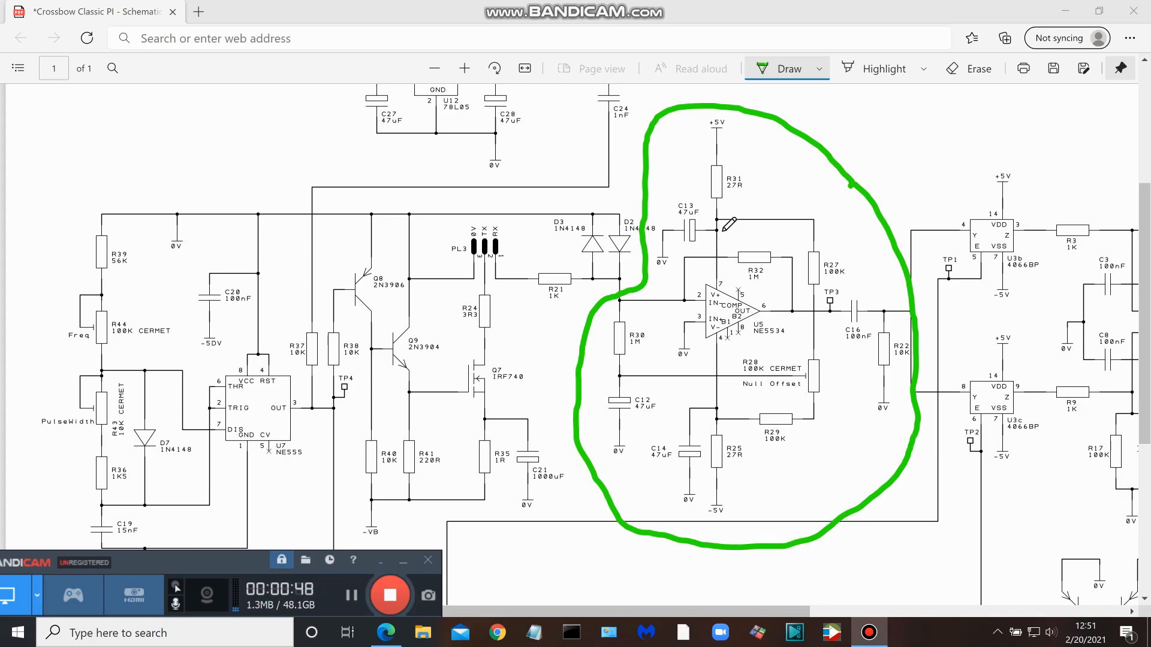
mouse_move(864, 383)
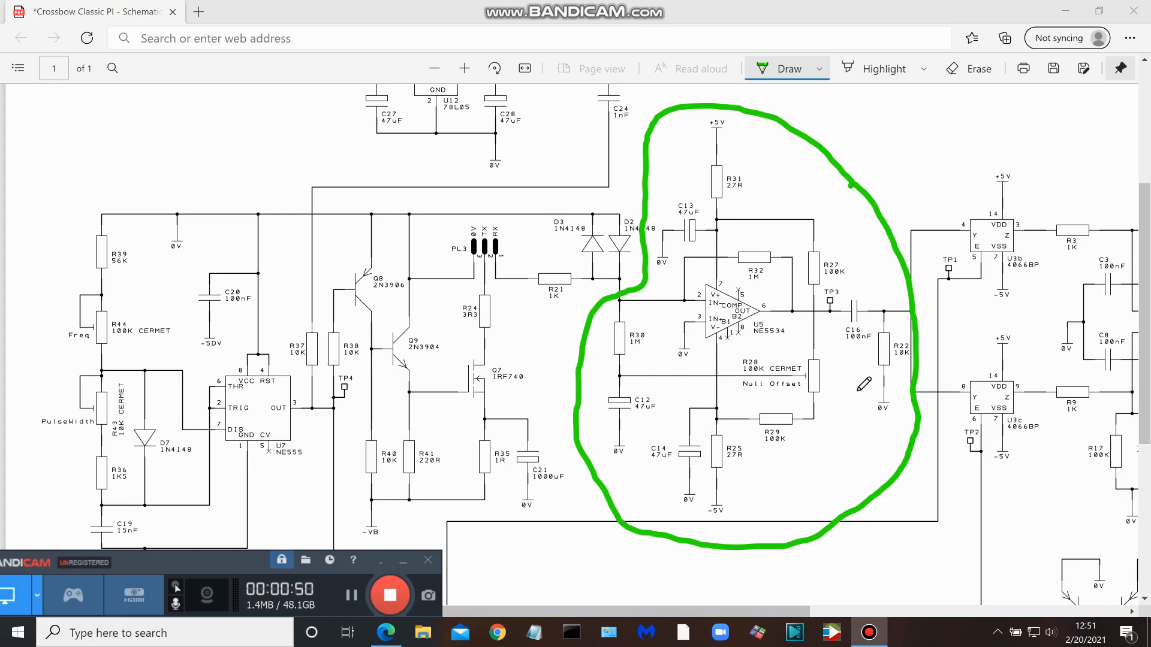
mouse_move(744, 400)
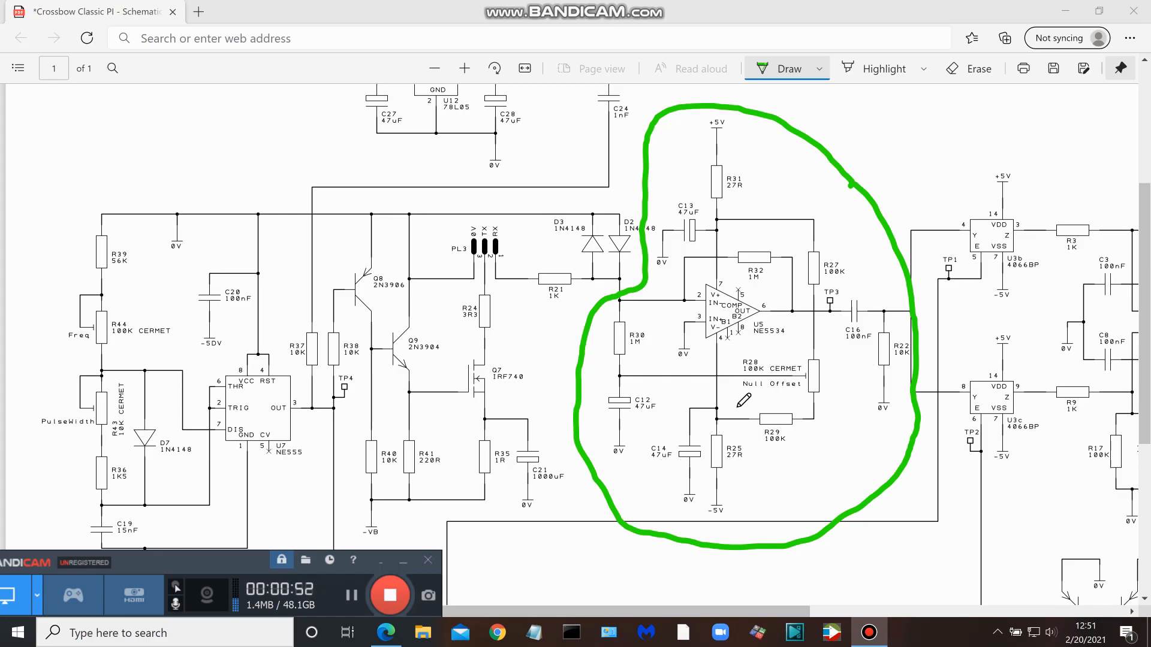
mouse_move(771, 467)
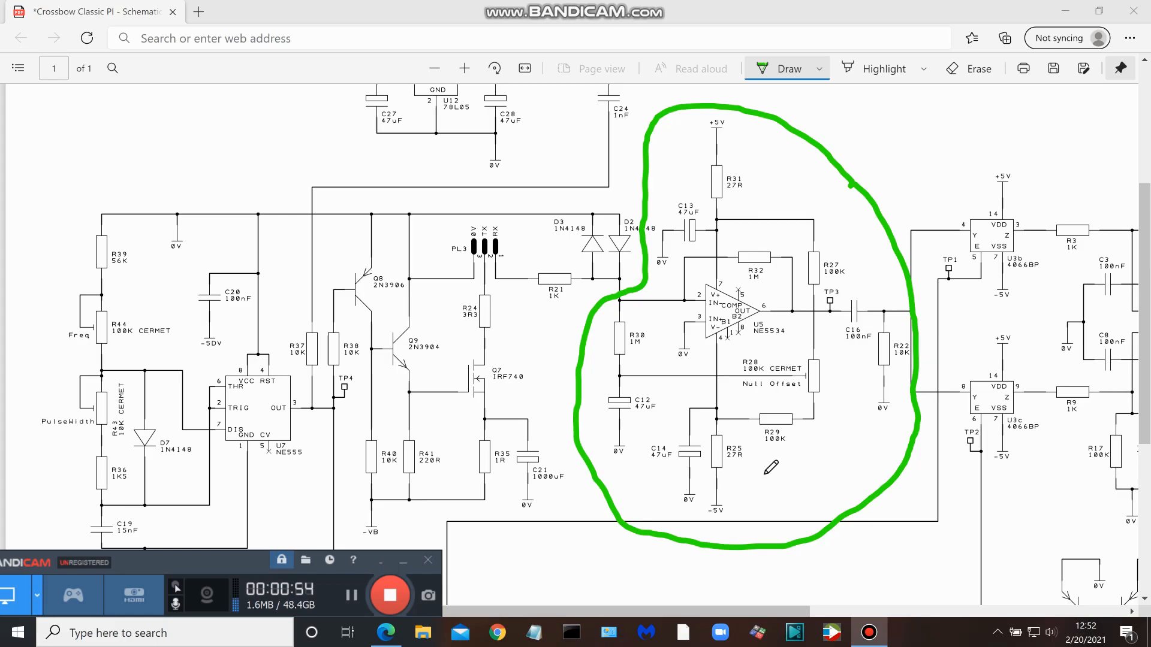
mouse_move(814, 460)
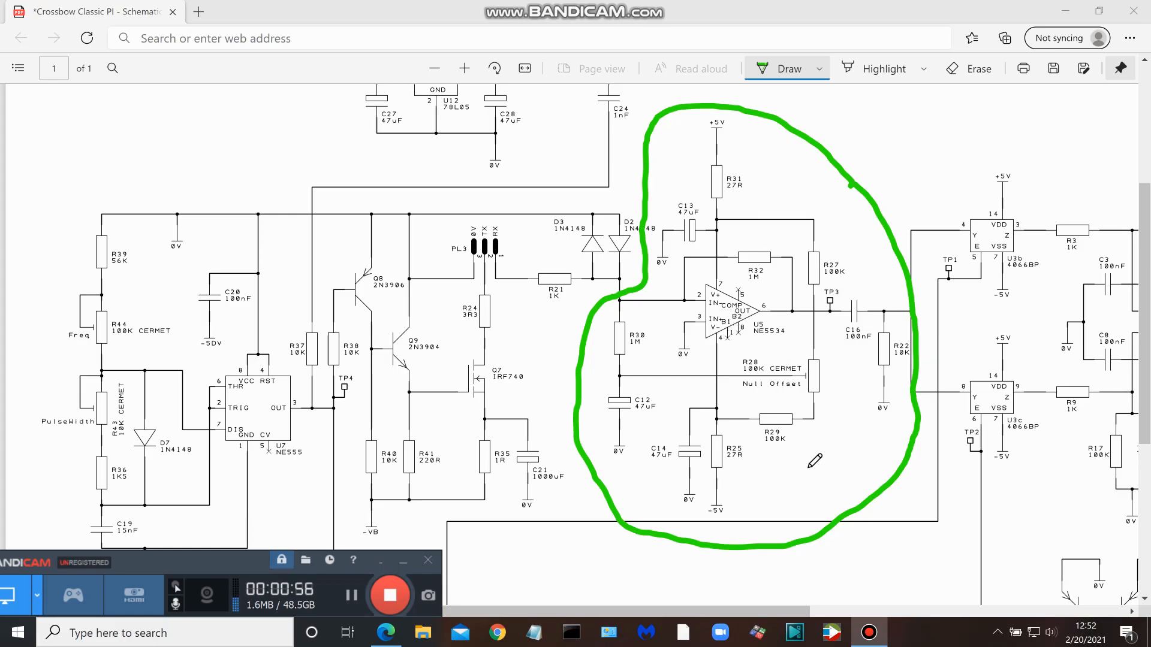